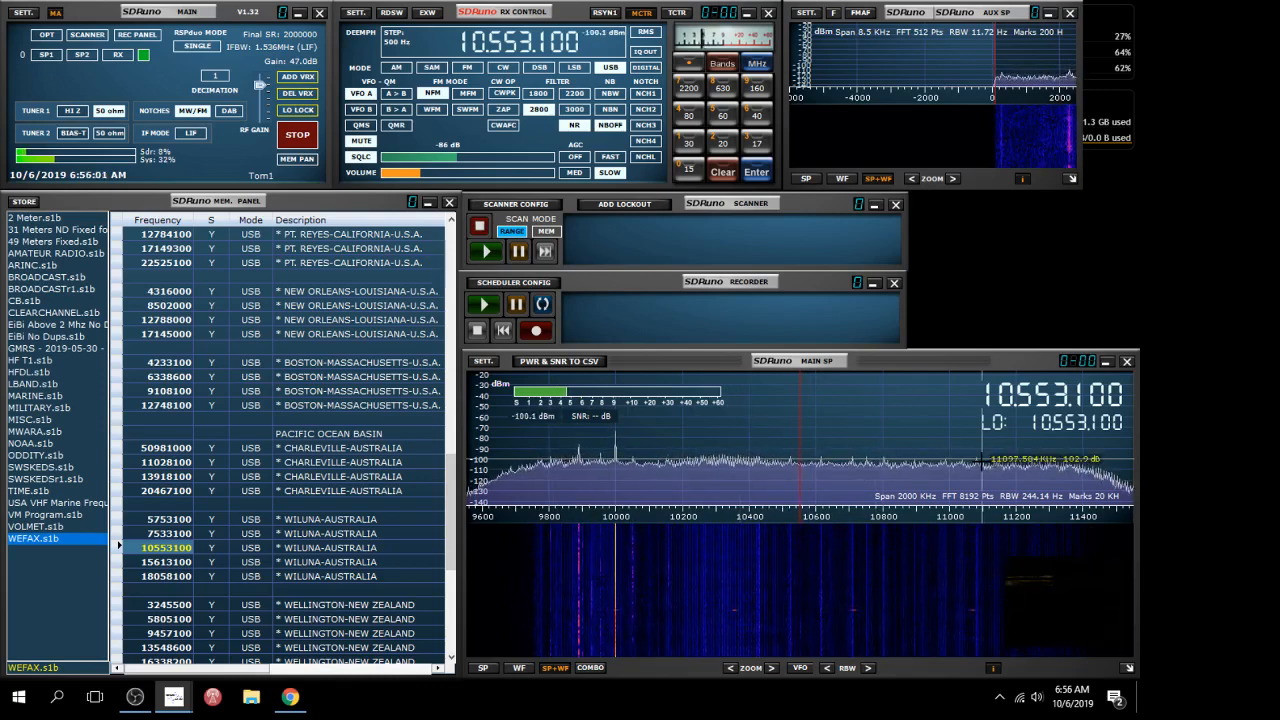
pyautogui.moveTo(765, 476)
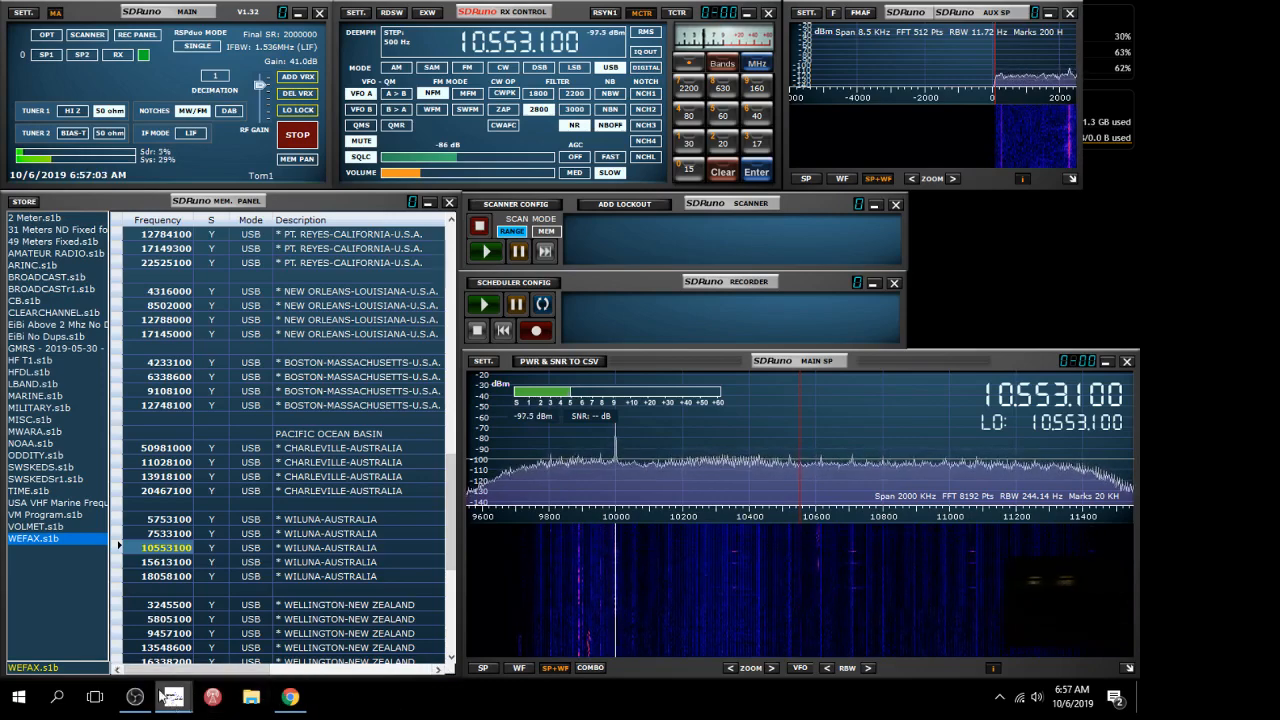
# - Read the NOAA rfax.pdf Wiluna, Australia schedule down to the Charleville & Wiluna section
pyautogui.click(170, 695)
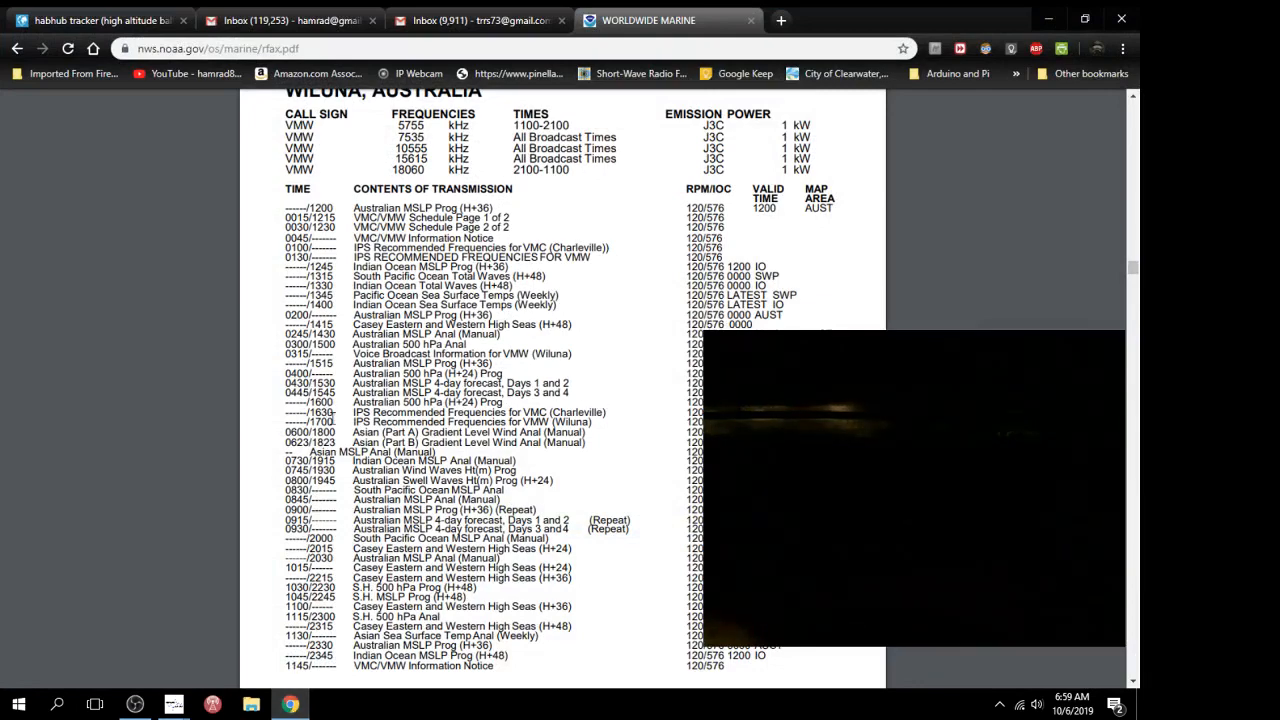
pyautogui.scroll(-3)
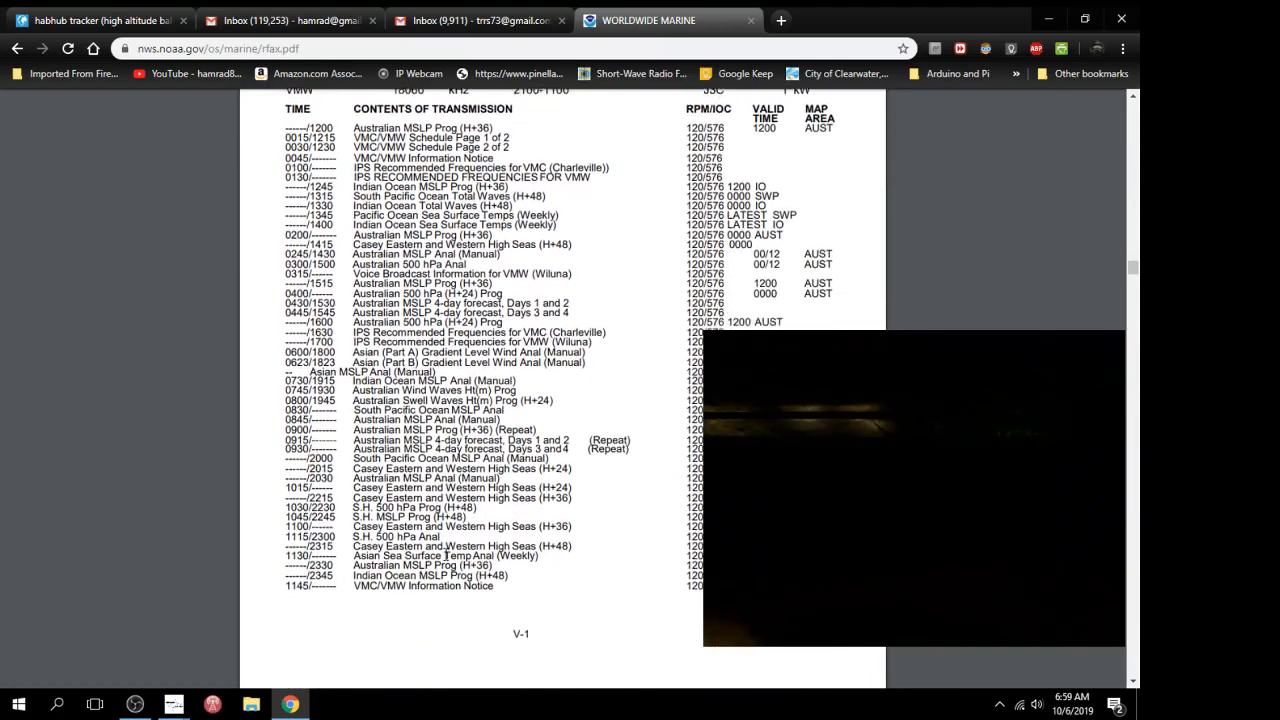
pyautogui.scroll(-3)
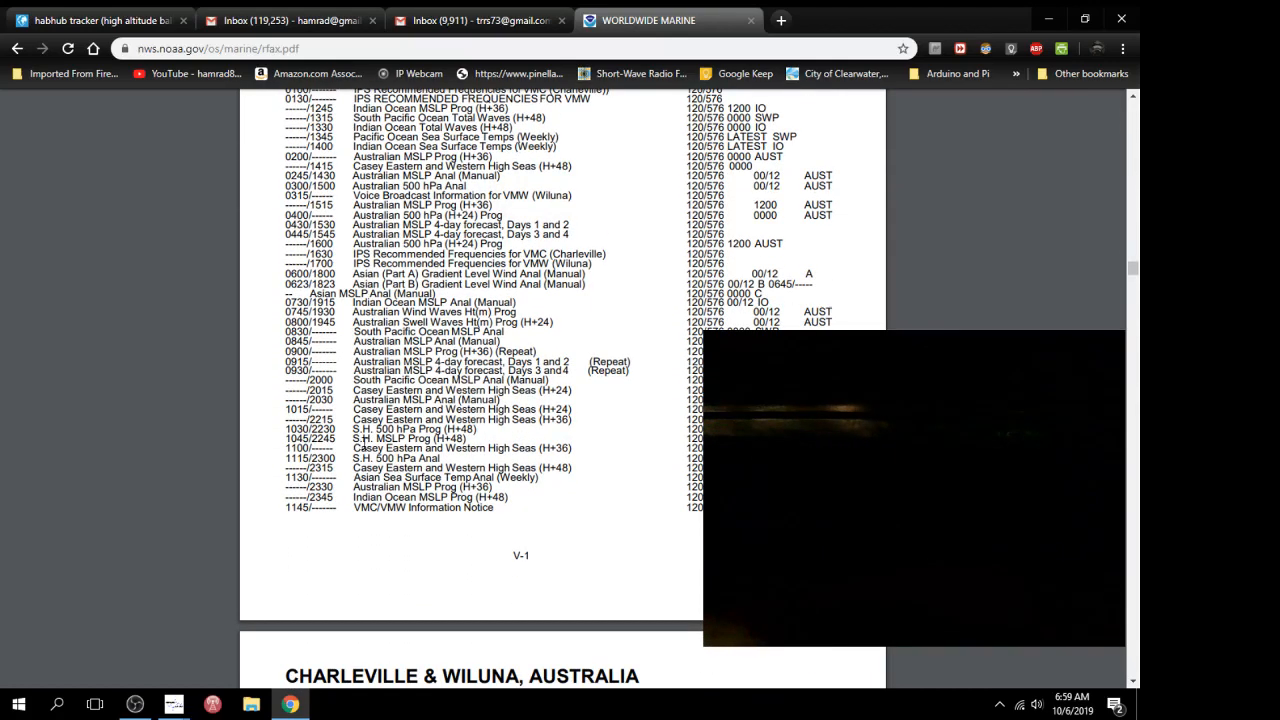